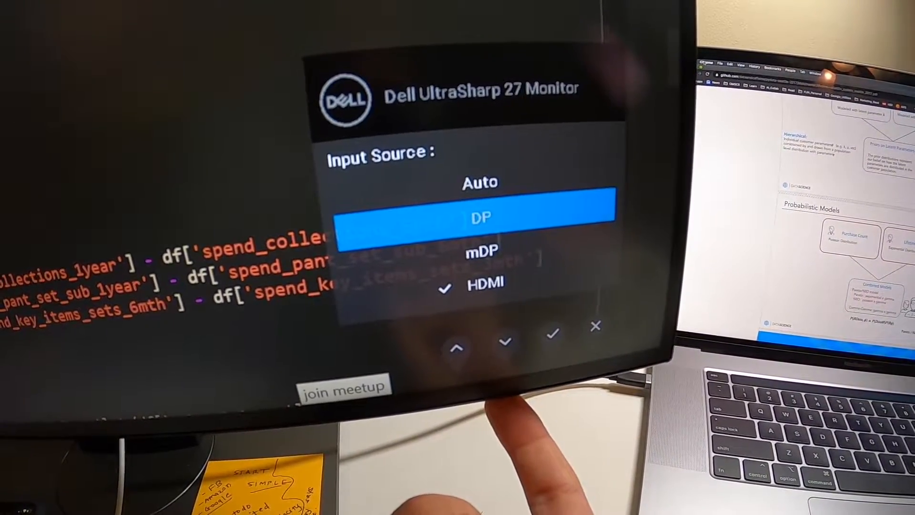
- Move the Input Source highlight down two entries from DP to mDP
left_click(505, 344)
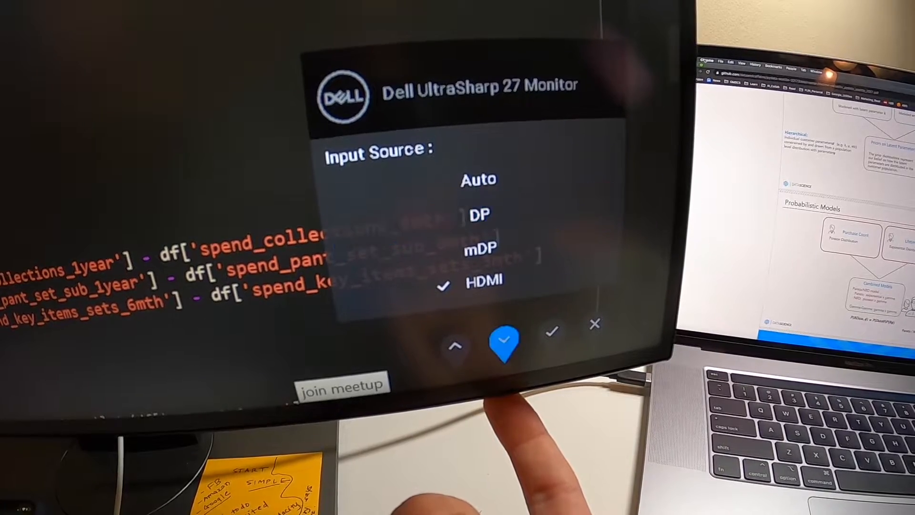
left_click(504, 343)
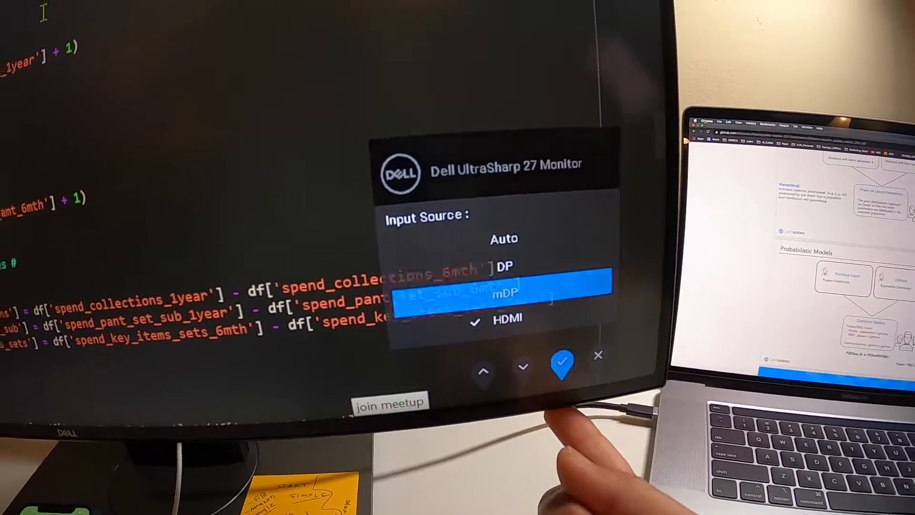
- Apply the mDP input, then select HDMI to switch back to the Windows PC
left_click(562, 364)
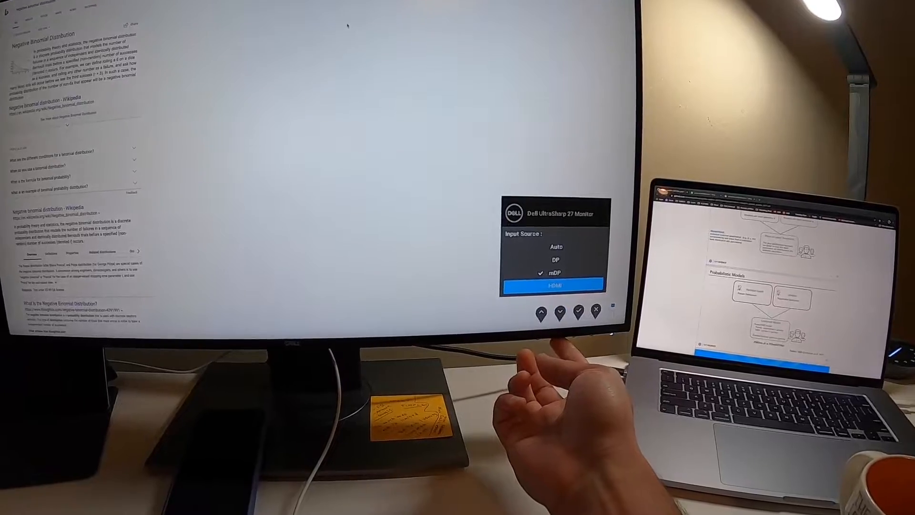
left_click(553, 285)
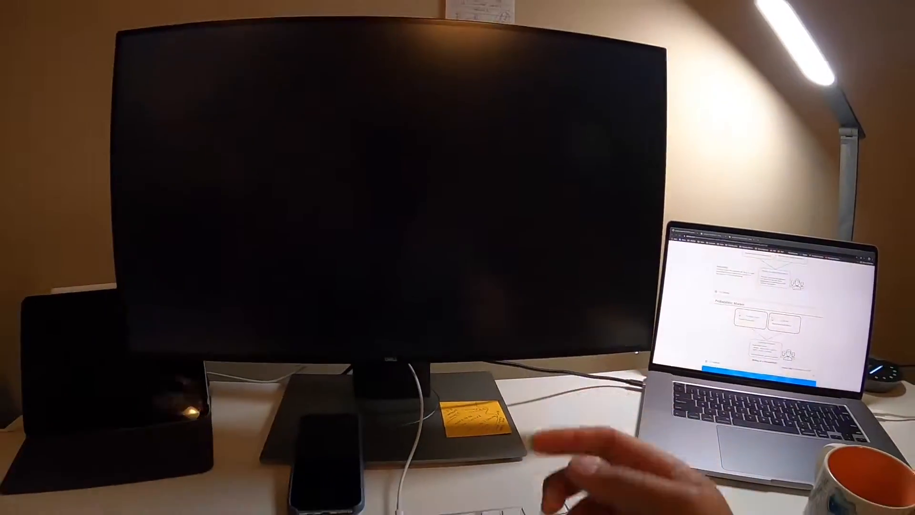